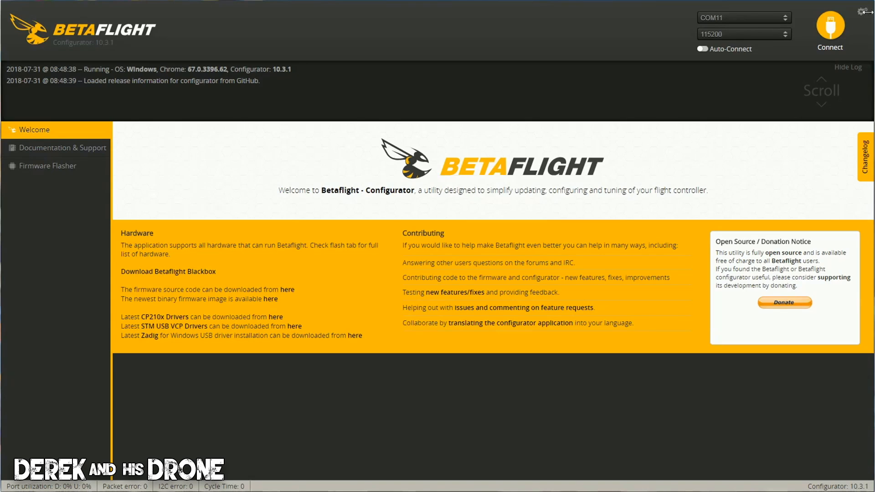
# Step: Connect to the SRF3 flight controller on COM11 at 115200 baud
pyautogui.click(830, 28)
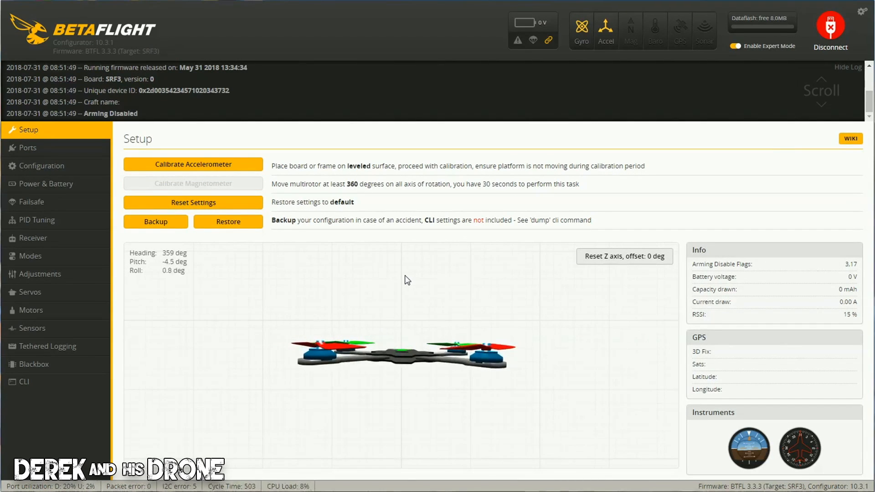
pyautogui.moveTo(5, 112)
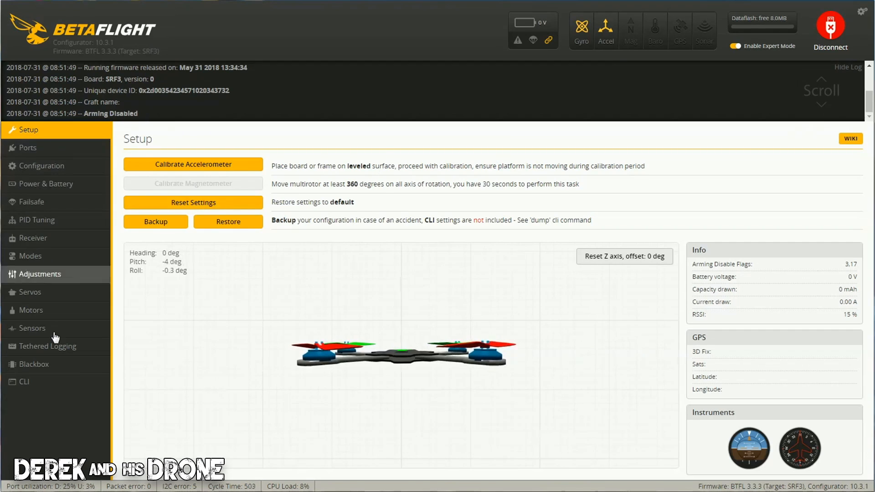
pyautogui.moveTo(742, 66)
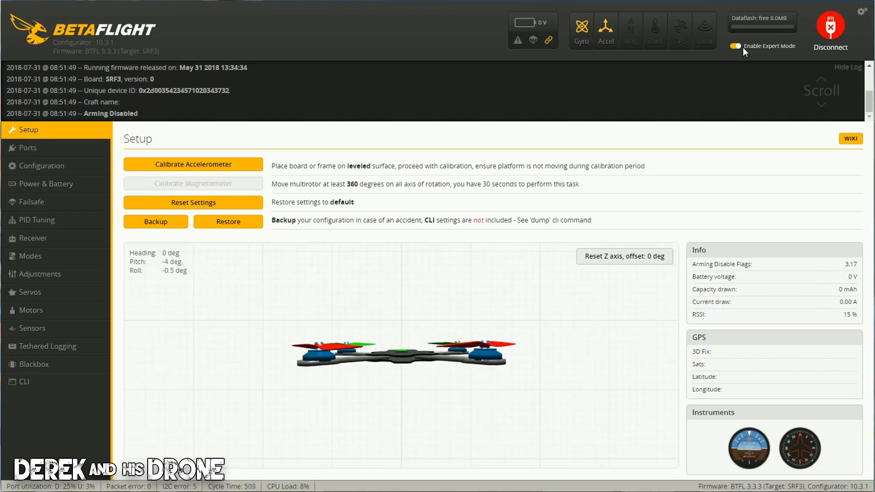
pyautogui.moveTo(28, 147)
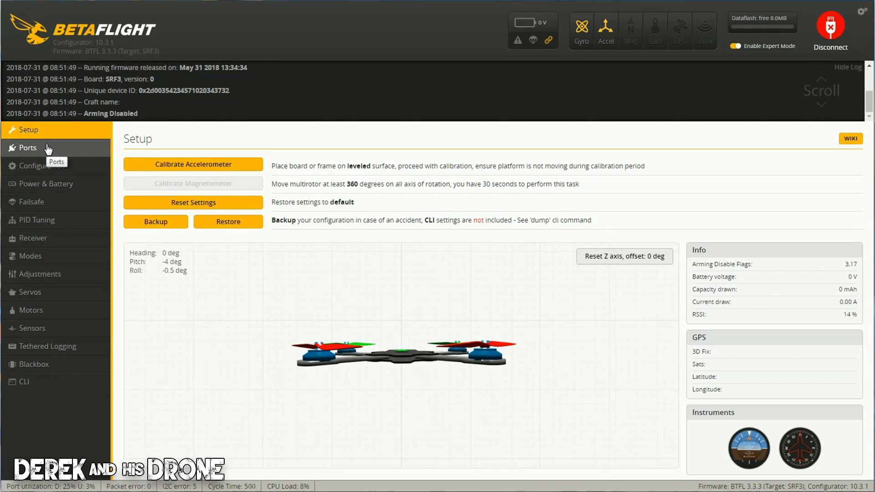
pyautogui.moveTo(66, 263)
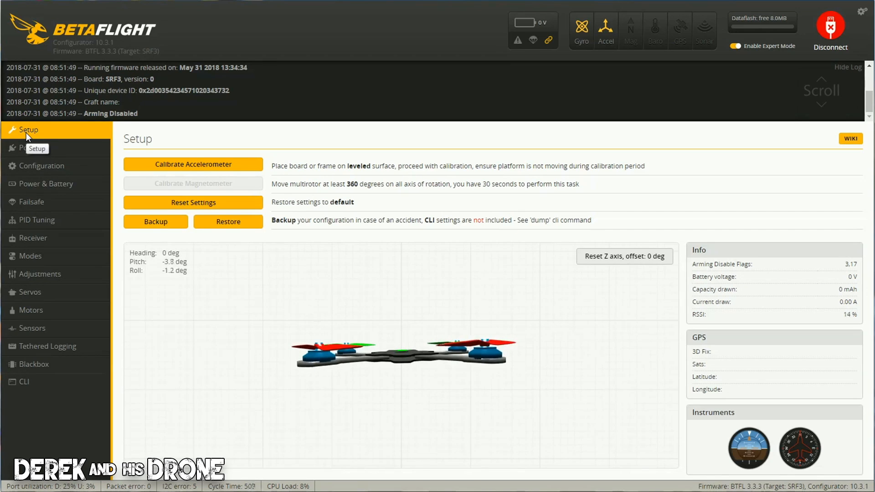
pyautogui.moveTo(37, 192)
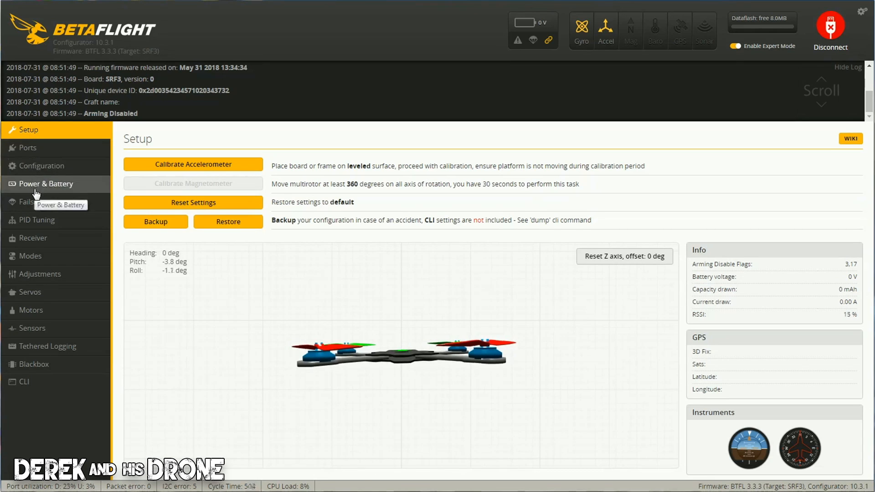
pyautogui.moveTo(30, 292)
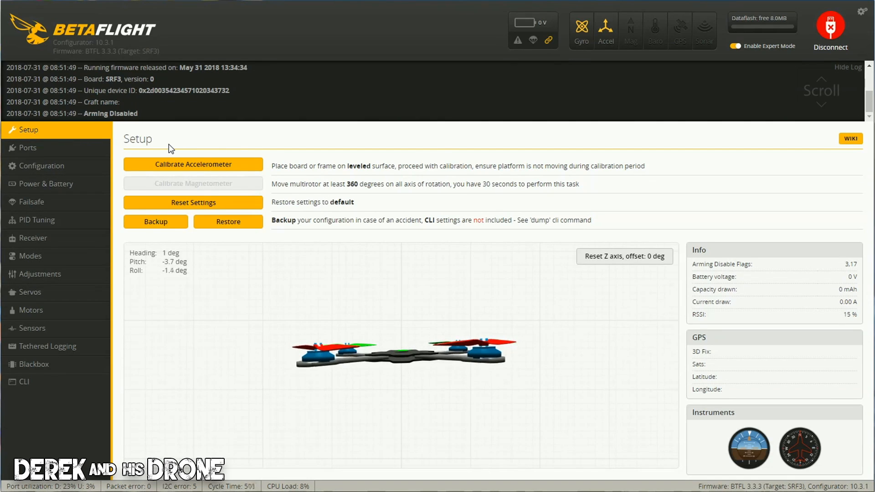
pyautogui.moveTo(568, 180)
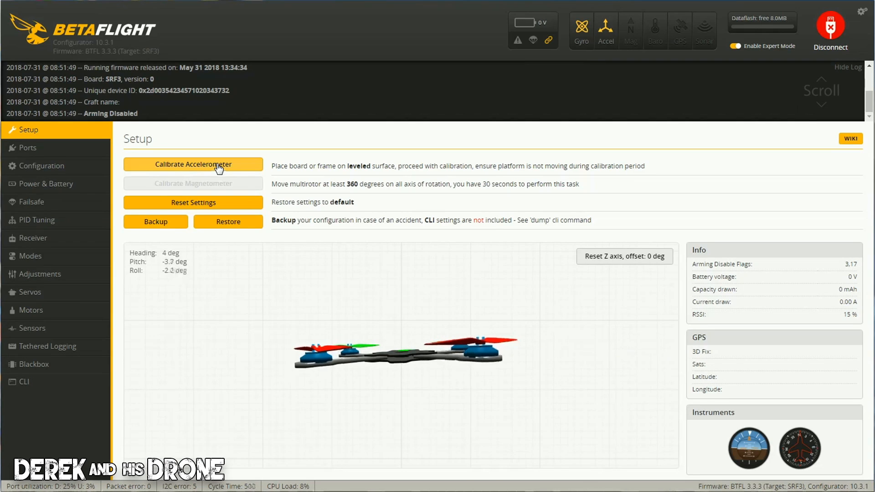
pyautogui.moveTo(209, 152)
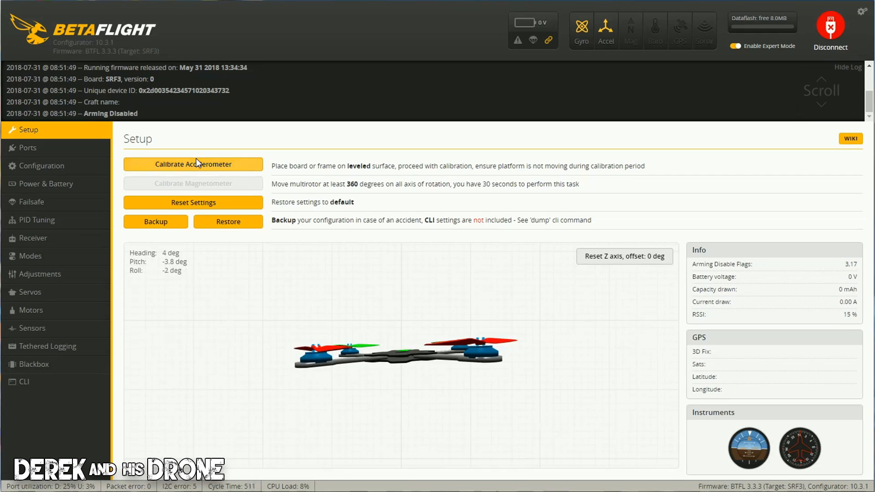
# Step: Calibrate the accelerometer with the board level until the log confirms it finished
pyautogui.click(194, 164)
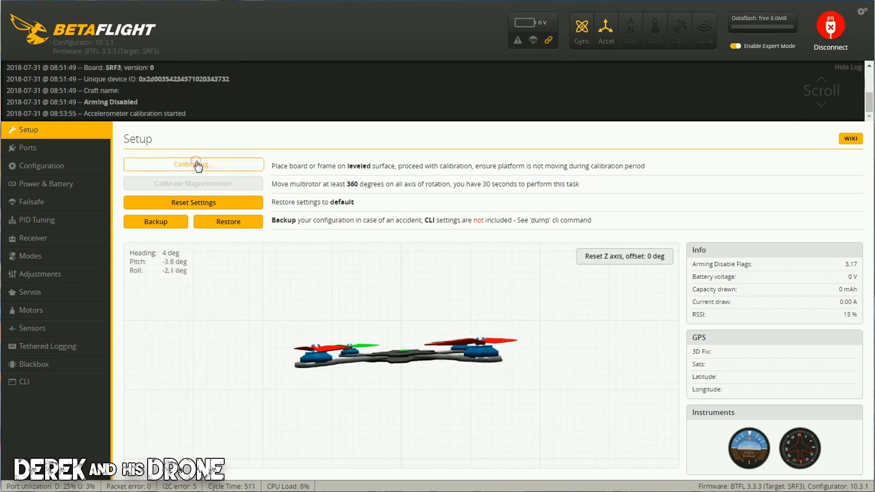
pyautogui.click(193, 164)
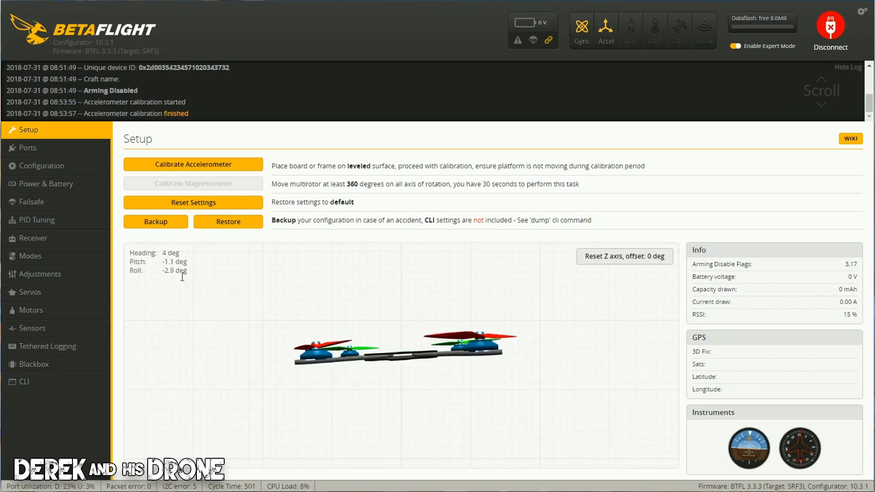
pyautogui.moveTo(246, 341)
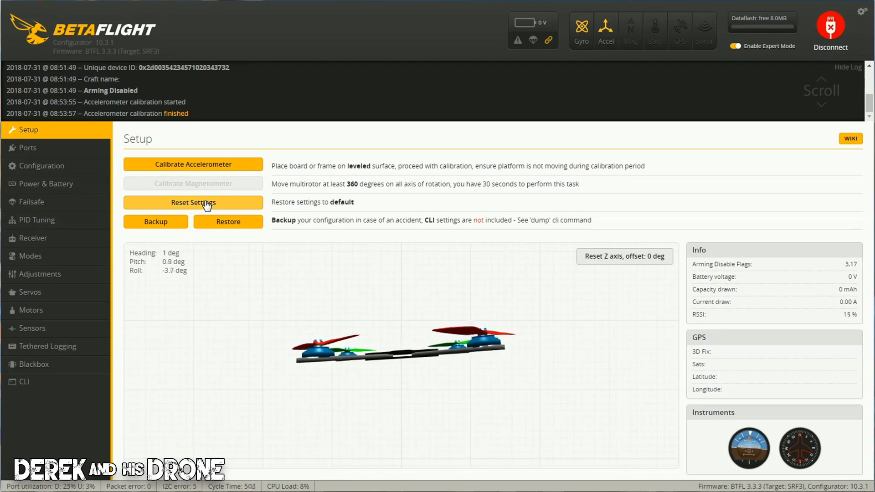
pyautogui.moveTo(228, 222)
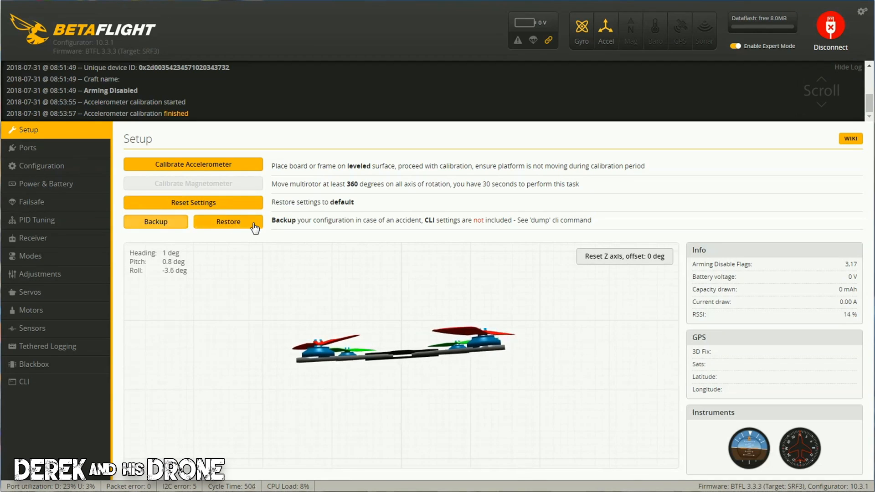
pyautogui.moveTo(155, 222)
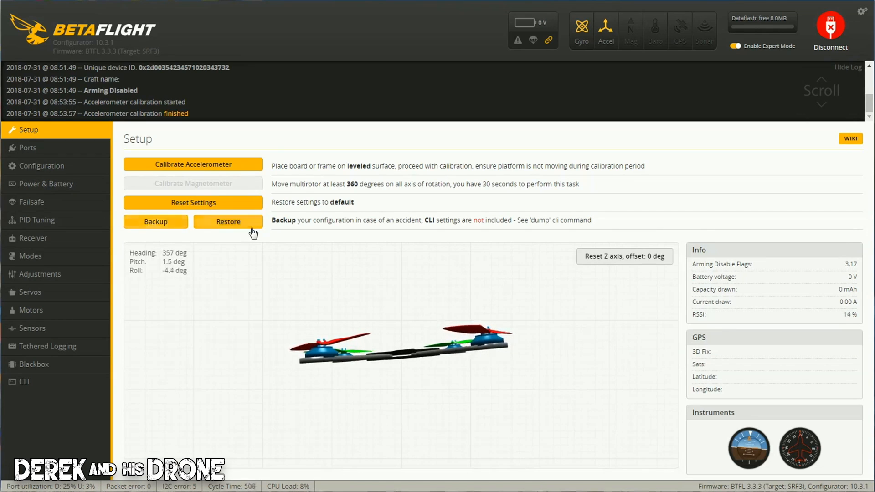
pyautogui.moveTo(234, 229)
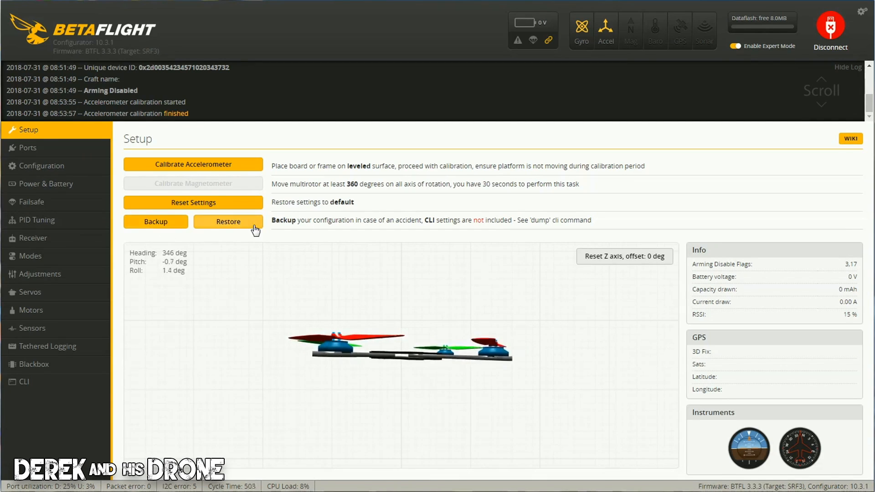
pyautogui.moveTo(449, 201)
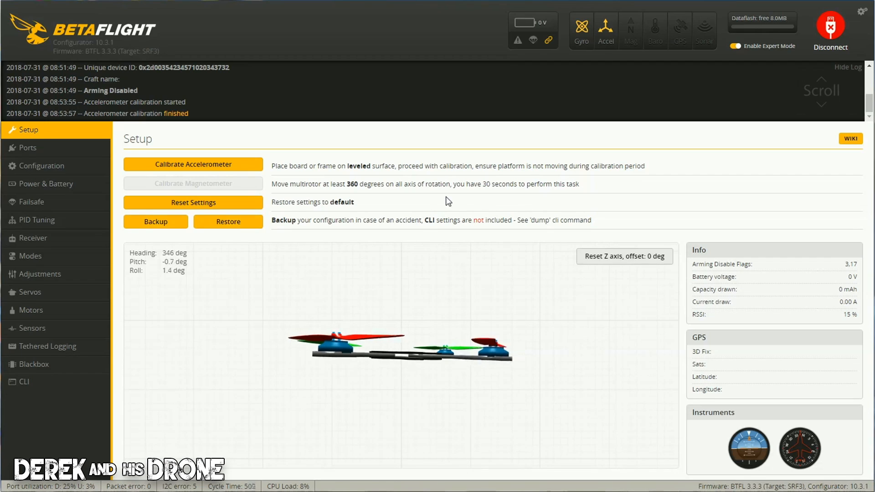
pyautogui.moveTo(467, 256)
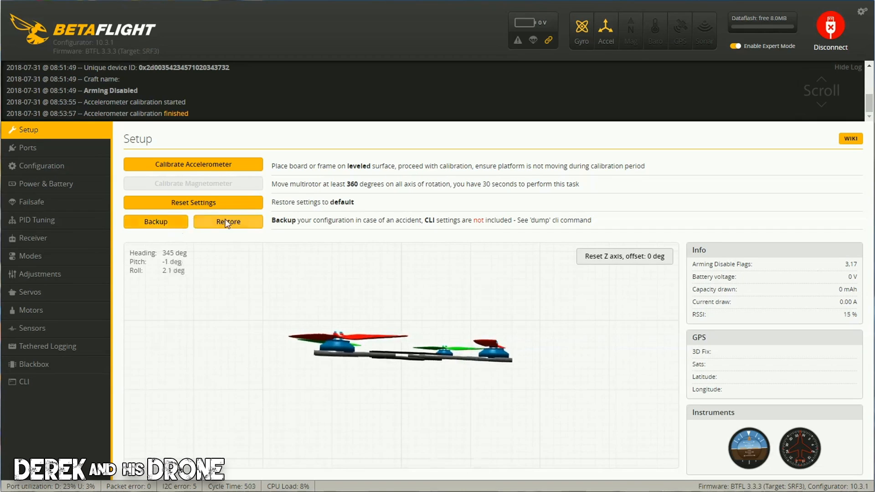
pyautogui.moveTo(187, 236)
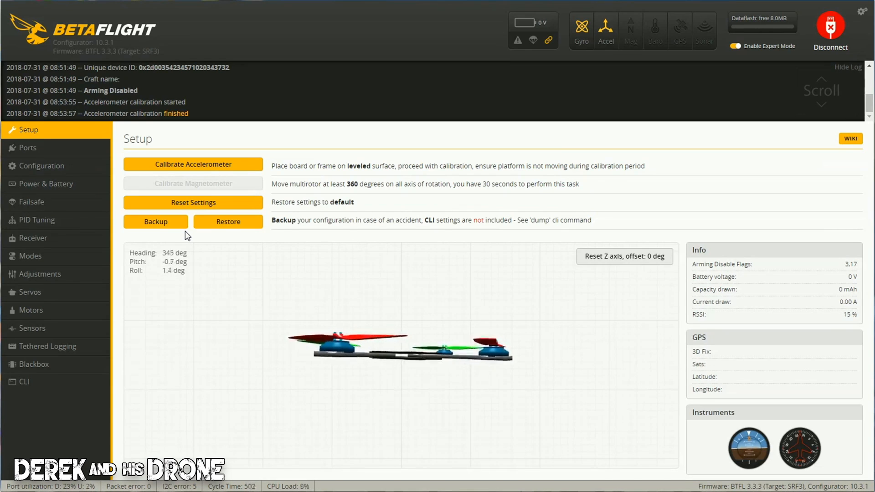
pyautogui.moveTo(433, 138)
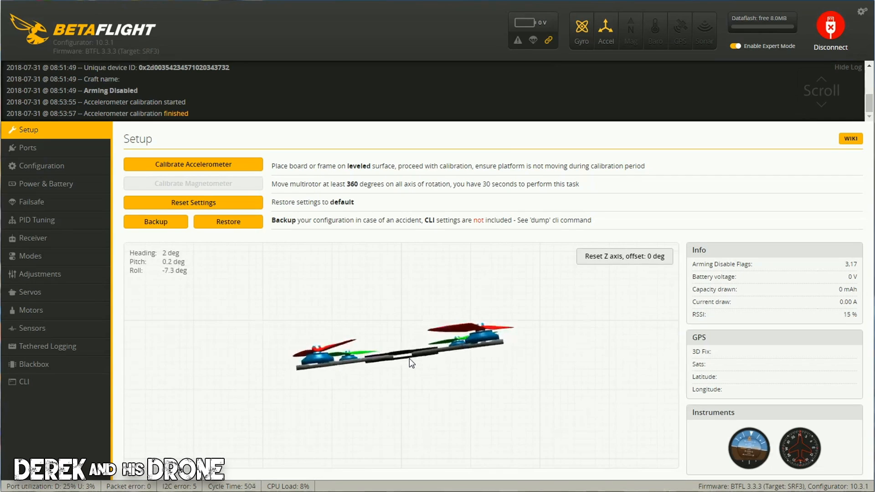
# Step: Run a second accelerometer calibration and wait for the finished message in the log
pyautogui.click(193, 164)
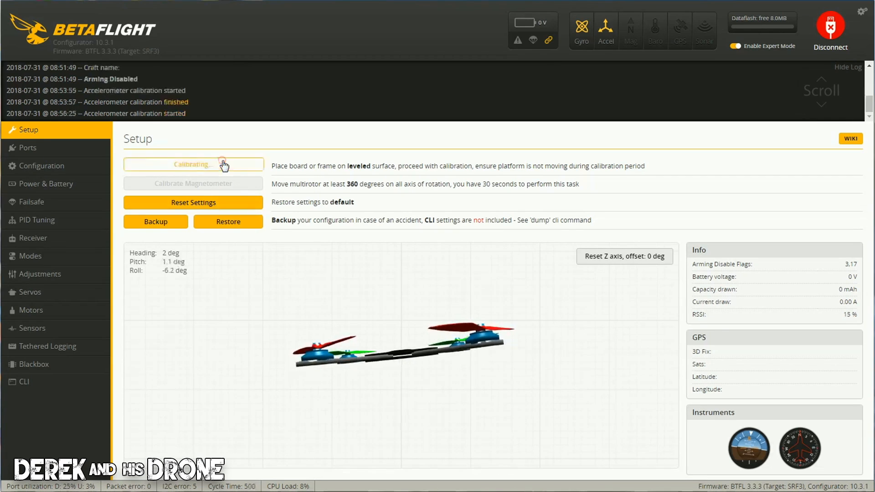
pyautogui.click(193, 164)
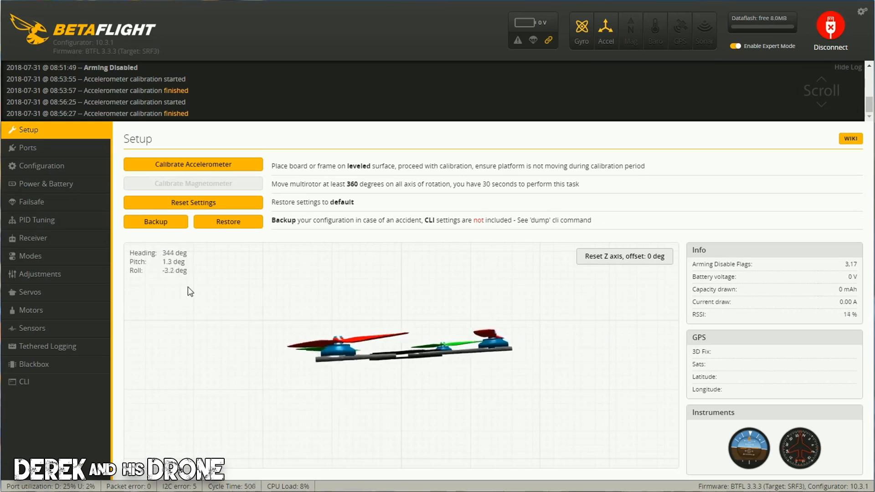
pyautogui.press('ctrl+a')
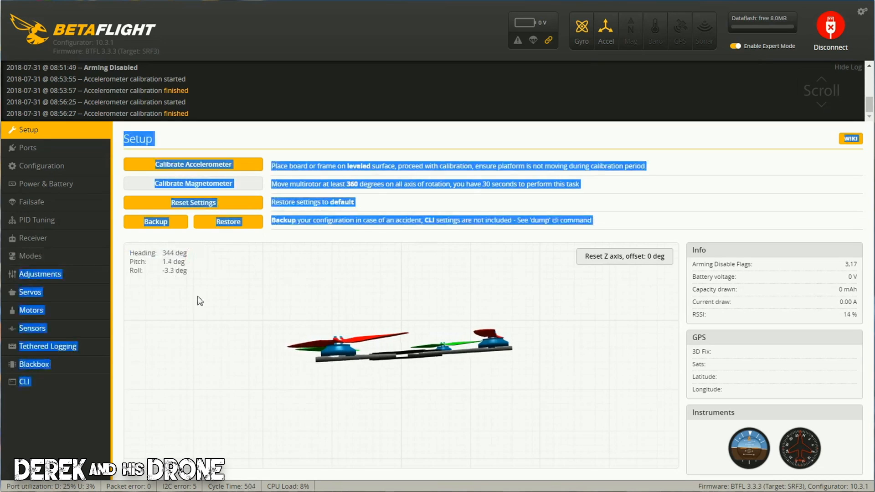
pyautogui.moveTo(193, 275)
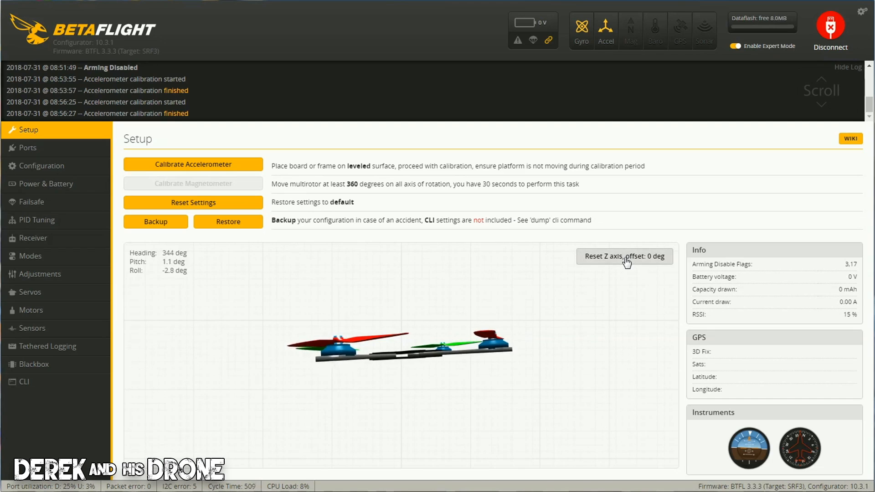
pyautogui.moveTo(162, 276)
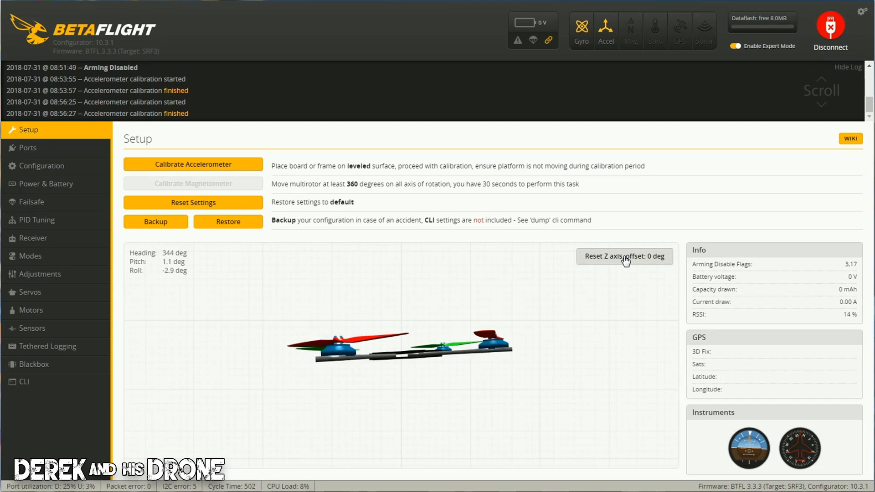
pyautogui.moveTo(268, 172)
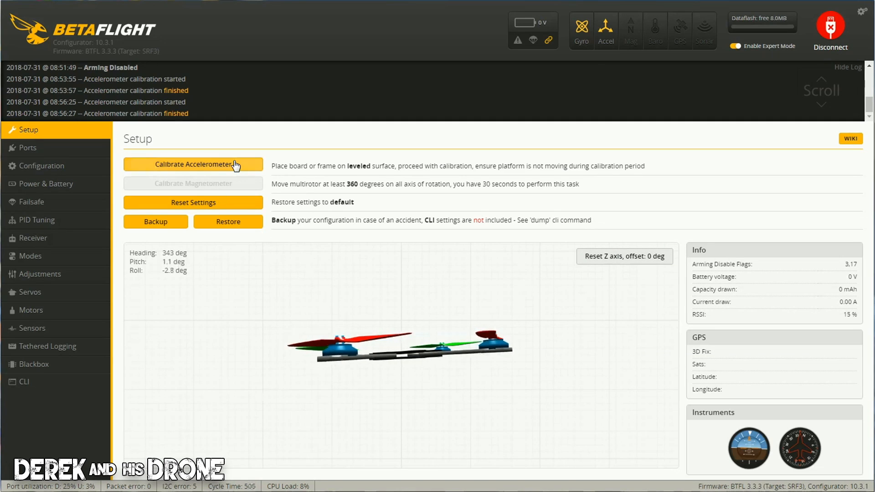
pyautogui.moveTo(271, 320)
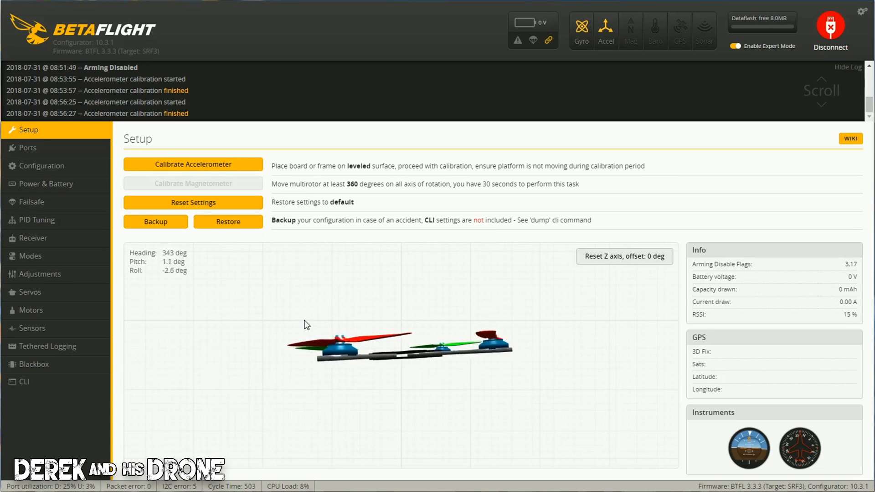
pyautogui.moveTo(384, 333)
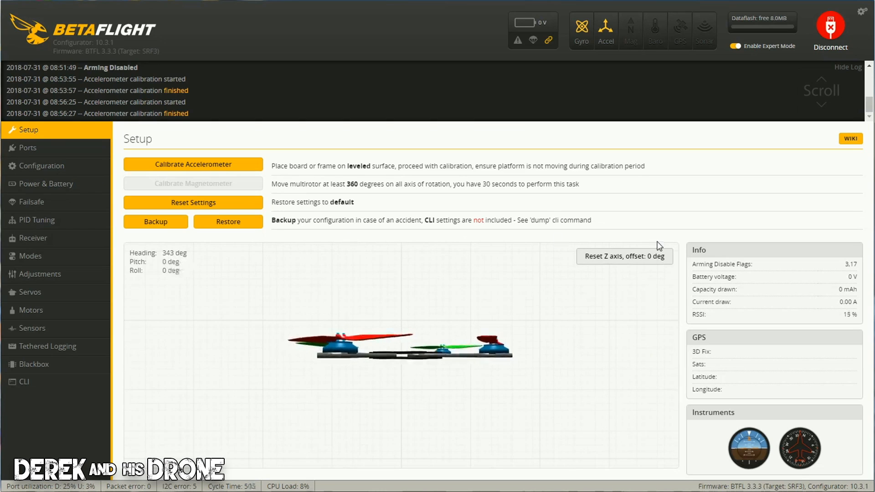
pyautogui.moveTo(850, 139)
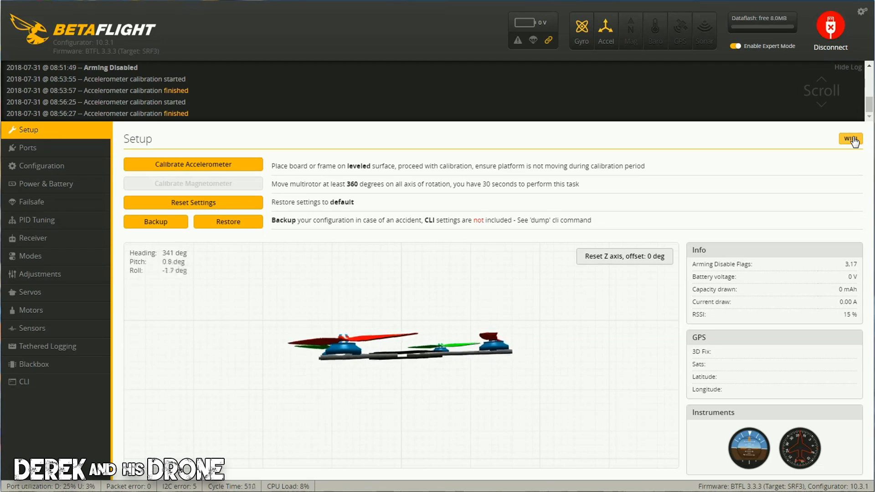
pyautogui.moveTo(776, 251)
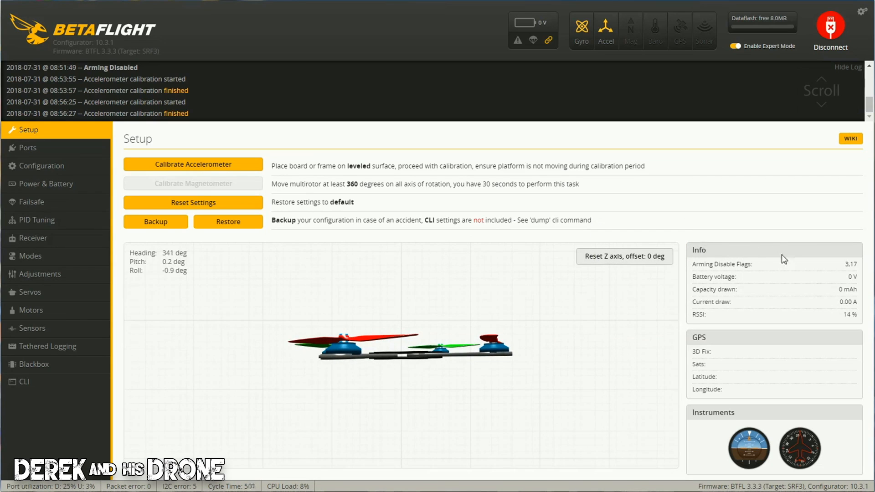
pyautogui.moveTo(695, 255)
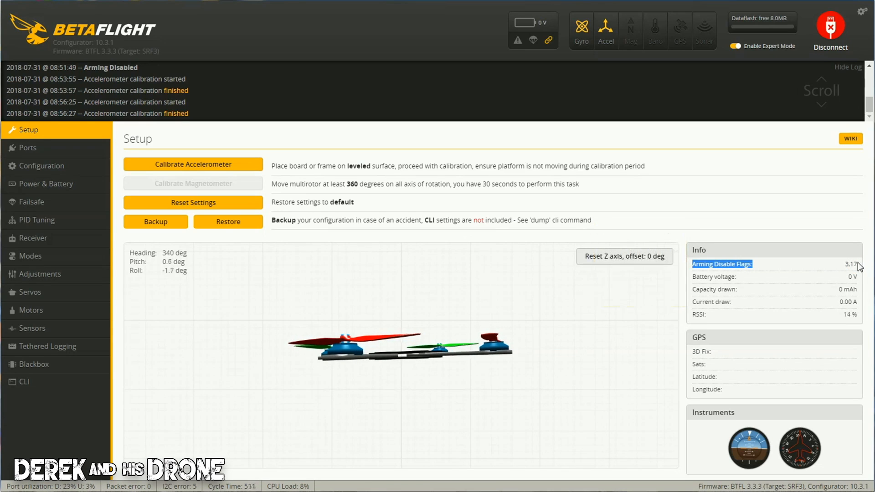
pyautogui.moveTo(722, 263)
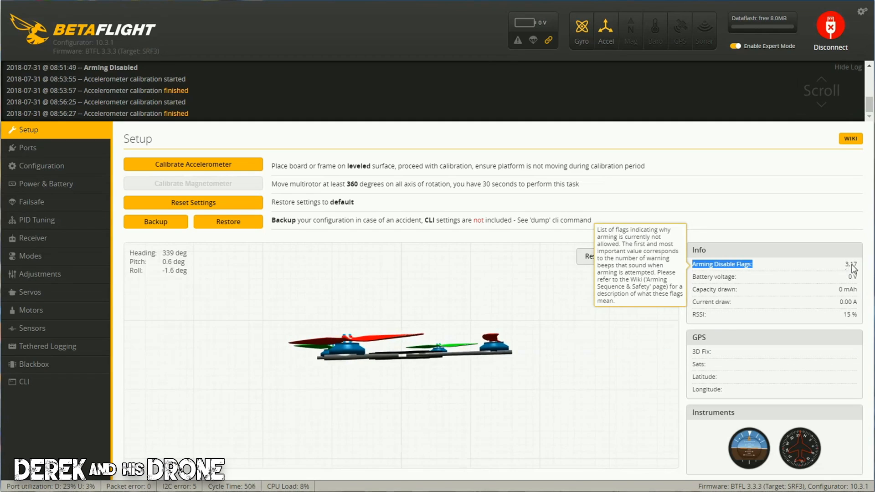
pyautogui.moveTo(743, 263)
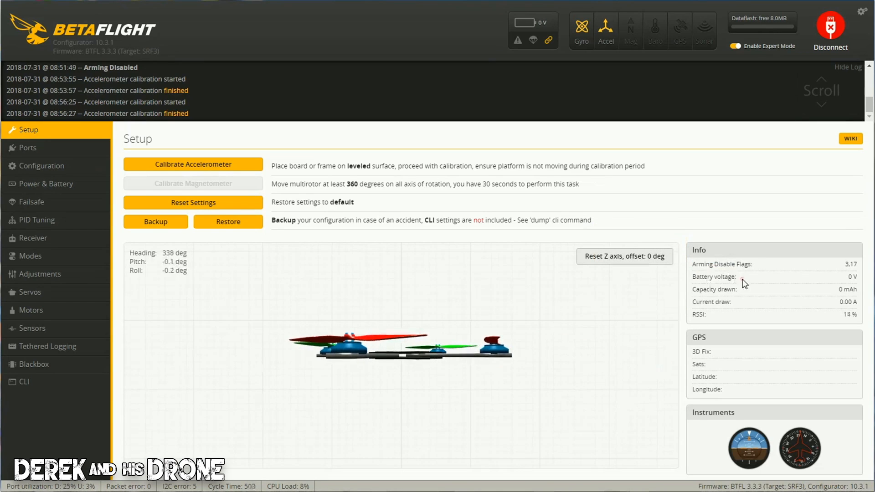
pyautogui.doubleClick(714, 276)
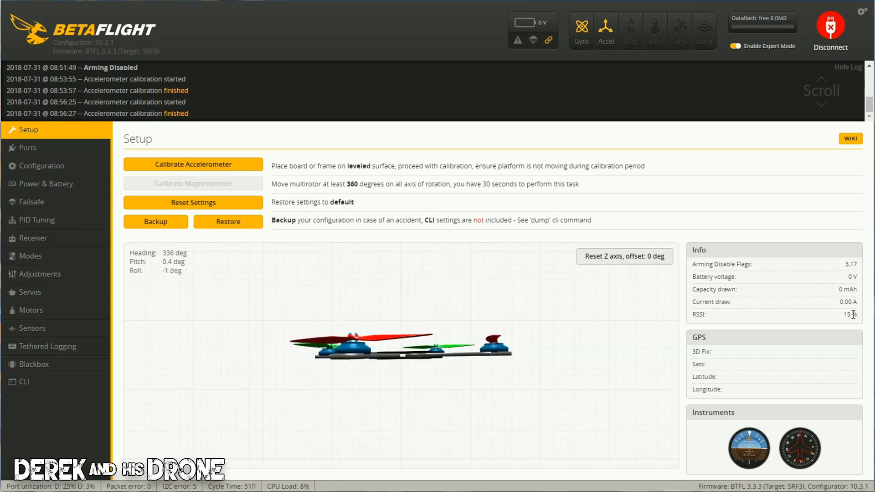
pyautogui.moveTo(797, 324)
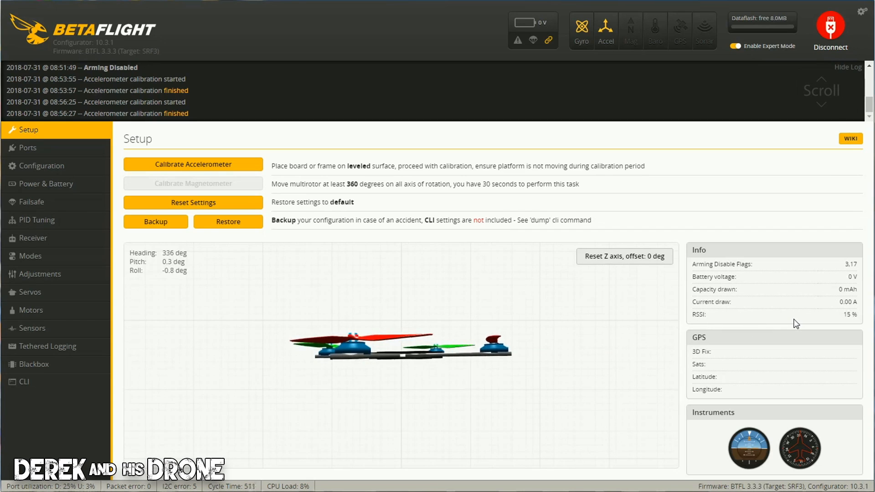
pyautogui.moveTo(727, 318)
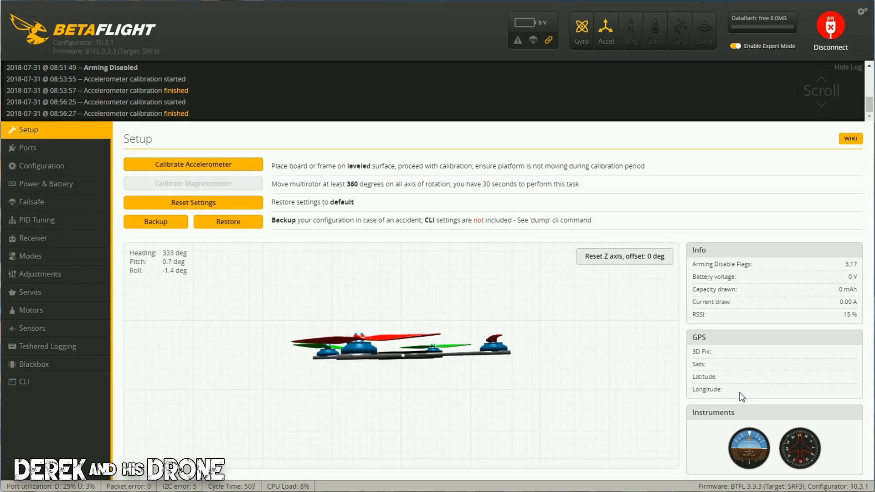
pyautogui.moveTo(708, 344)
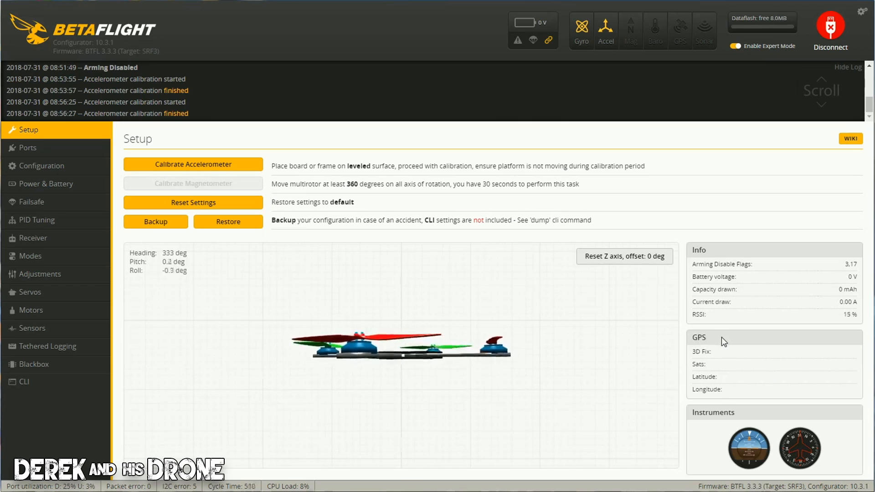
pyautogui.moveTo(725, 399)
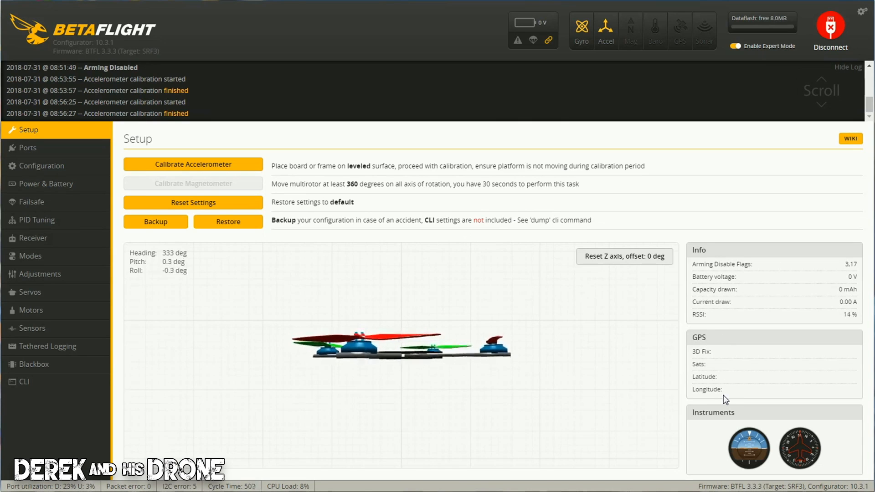